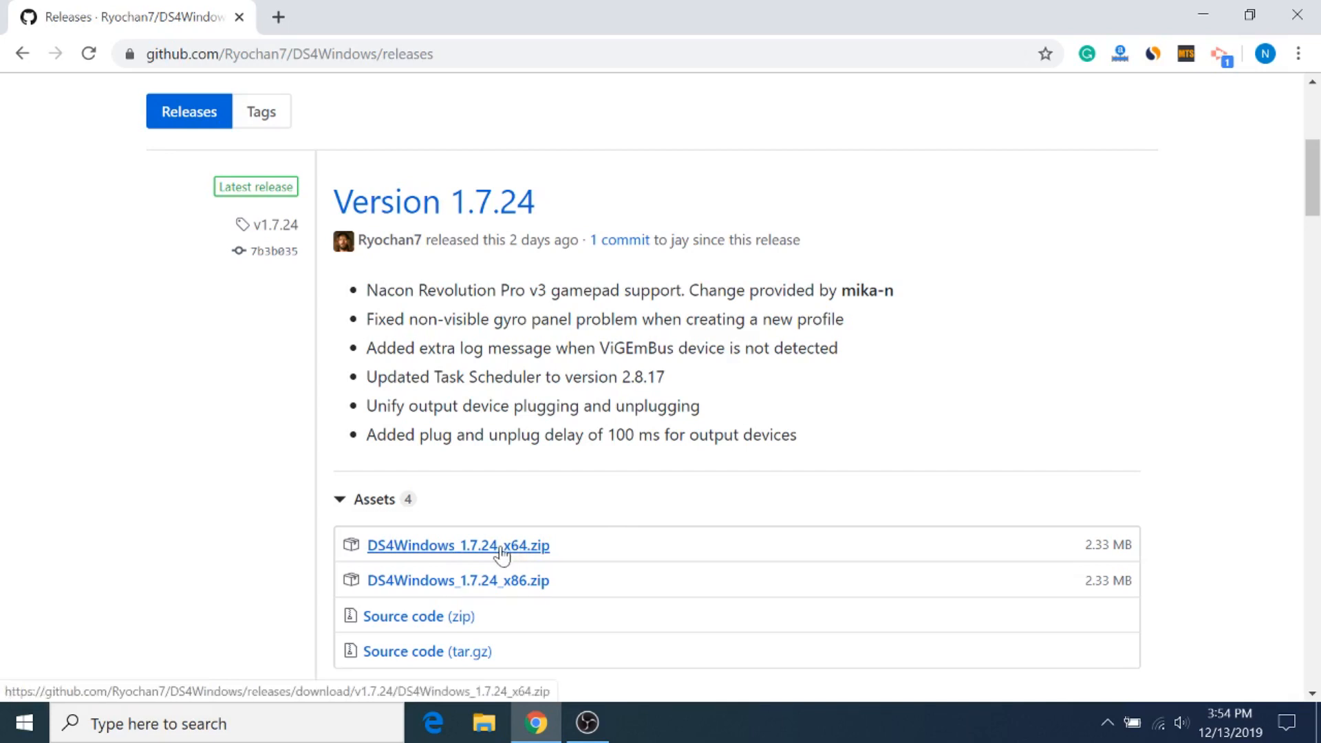
# Download DS4Windows_1.7.24_x64.zip from the GitHub release assets
pyautogui.click(458, 545)
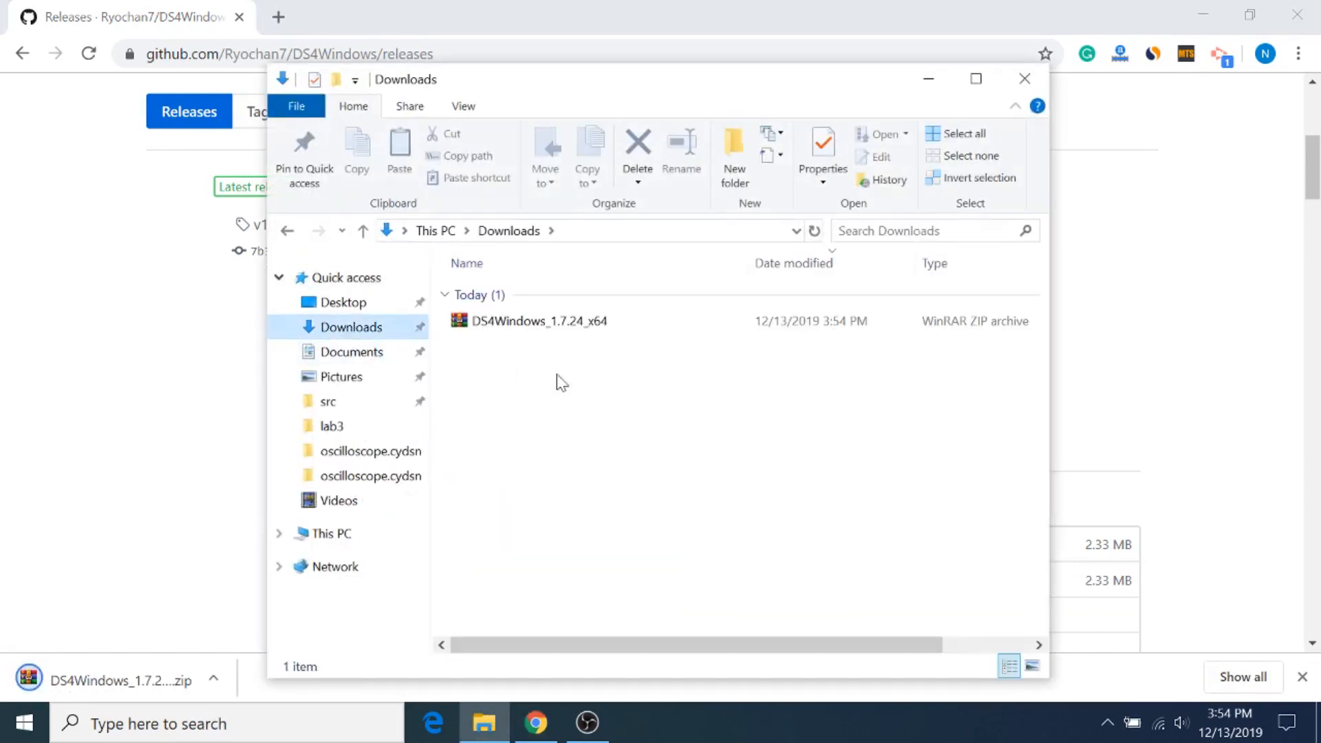
# Extract the zip, open the DS4Windows folder and launch DS4Windows.exe
pyautogui.rightClick(536, 321)
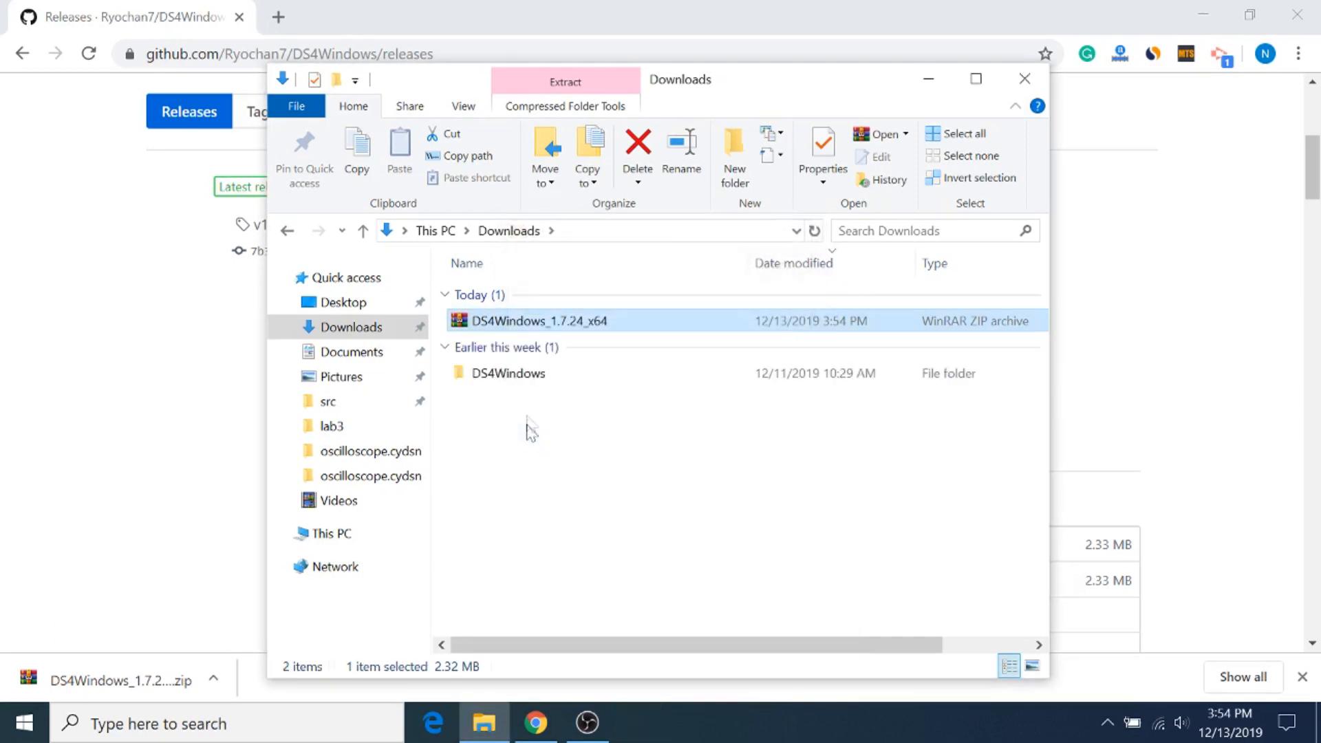
pyautogui.doubleClick(510, 373)
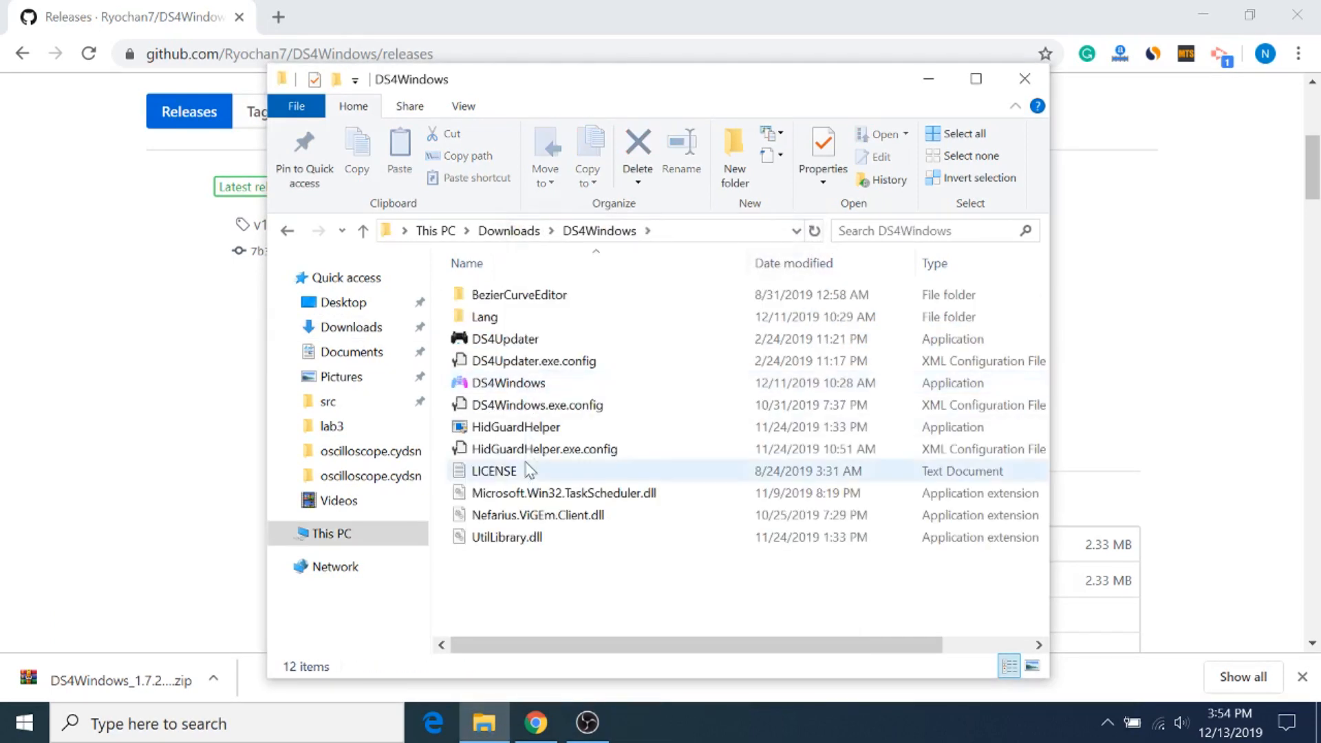
pyautogui.click(508, 382)
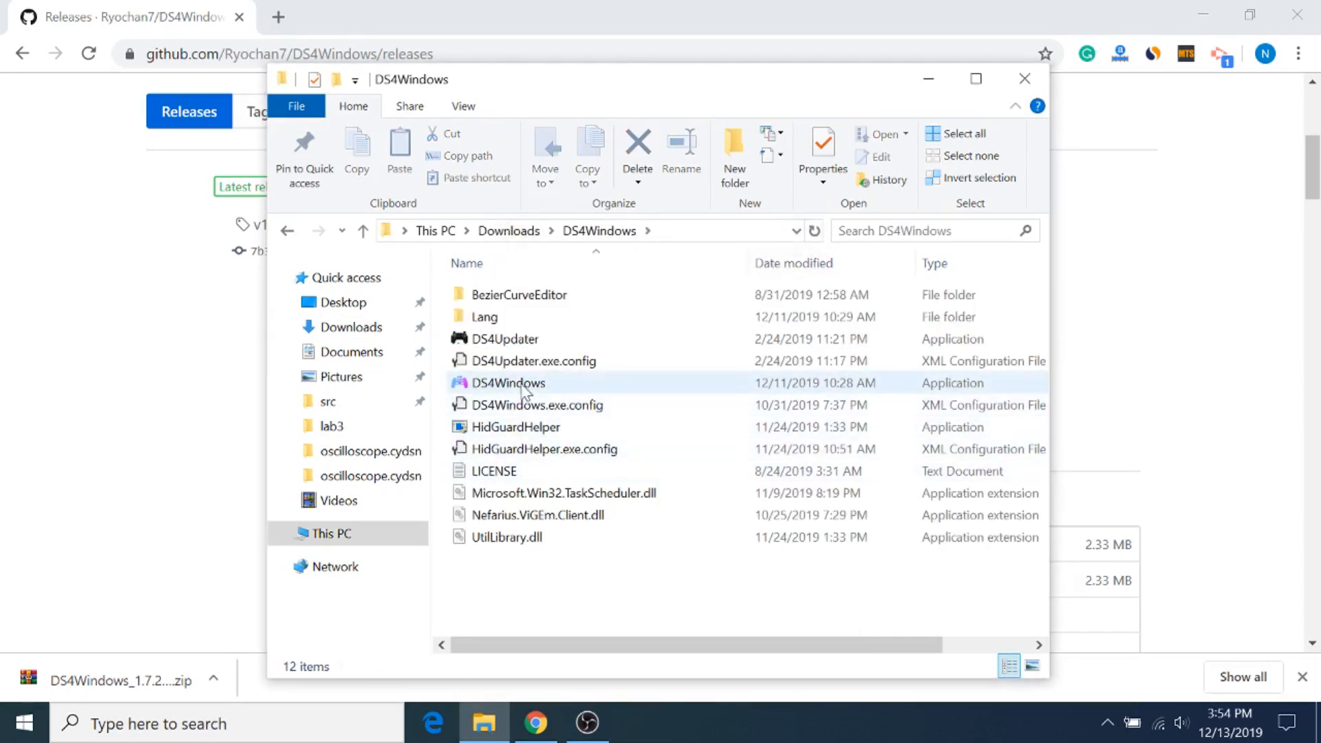
pyautogui.click(509, 383)
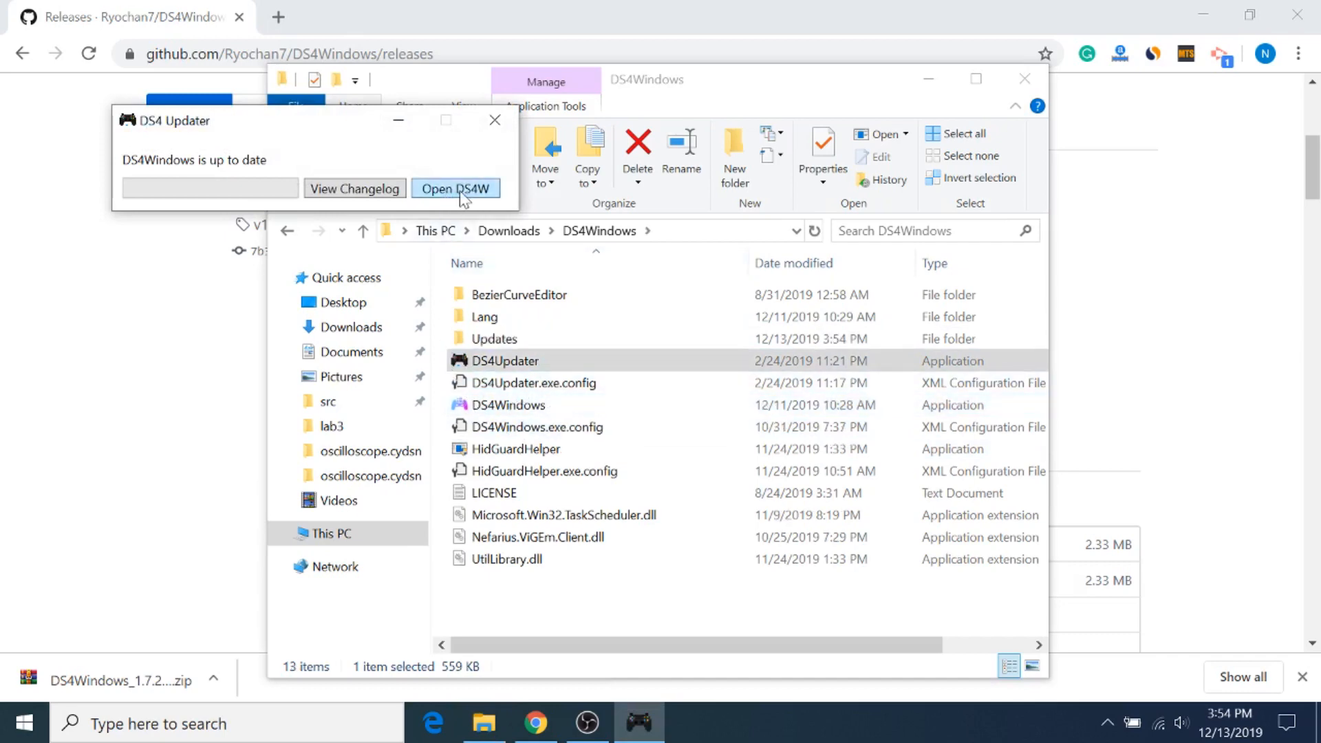
# Launch DS4W, dismiss the welcome guide, and reopen Controller/Driver Setup from Settings
pyautogui.click(454, 188)
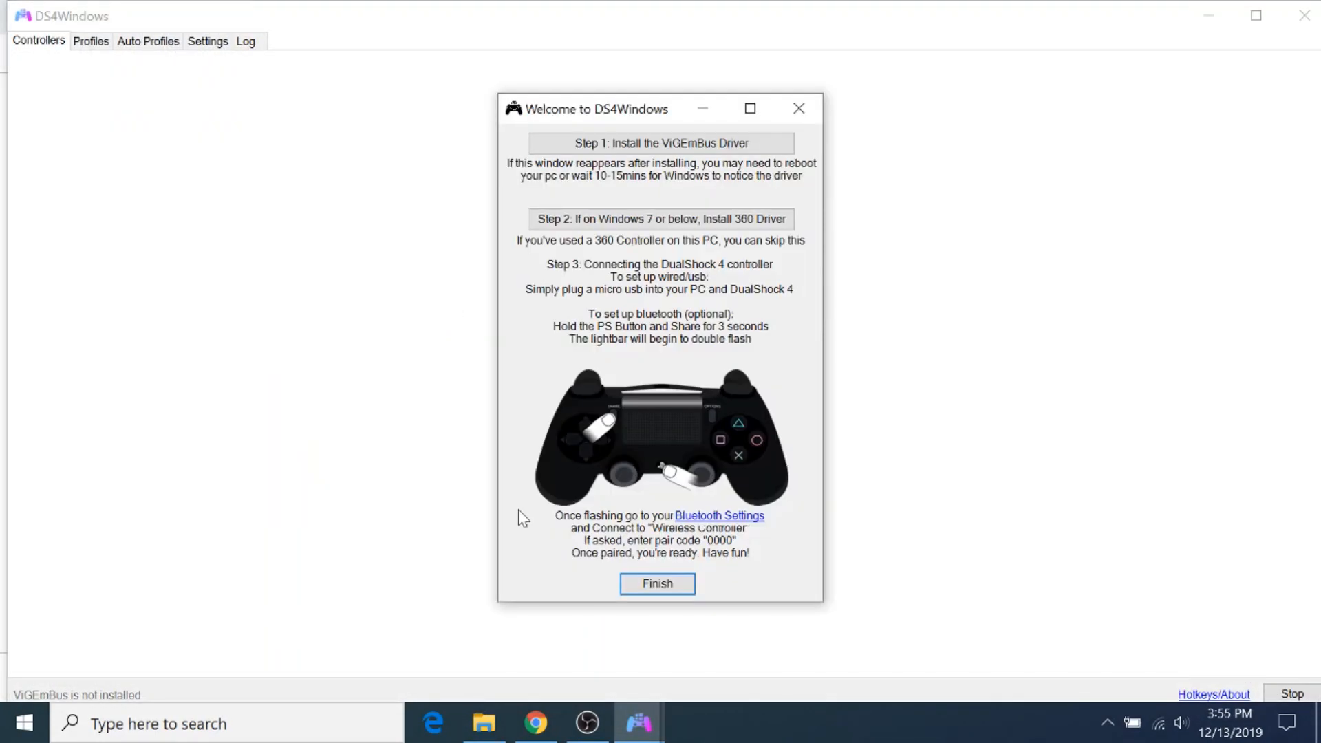
pyautogui.moveTo(522, 510)
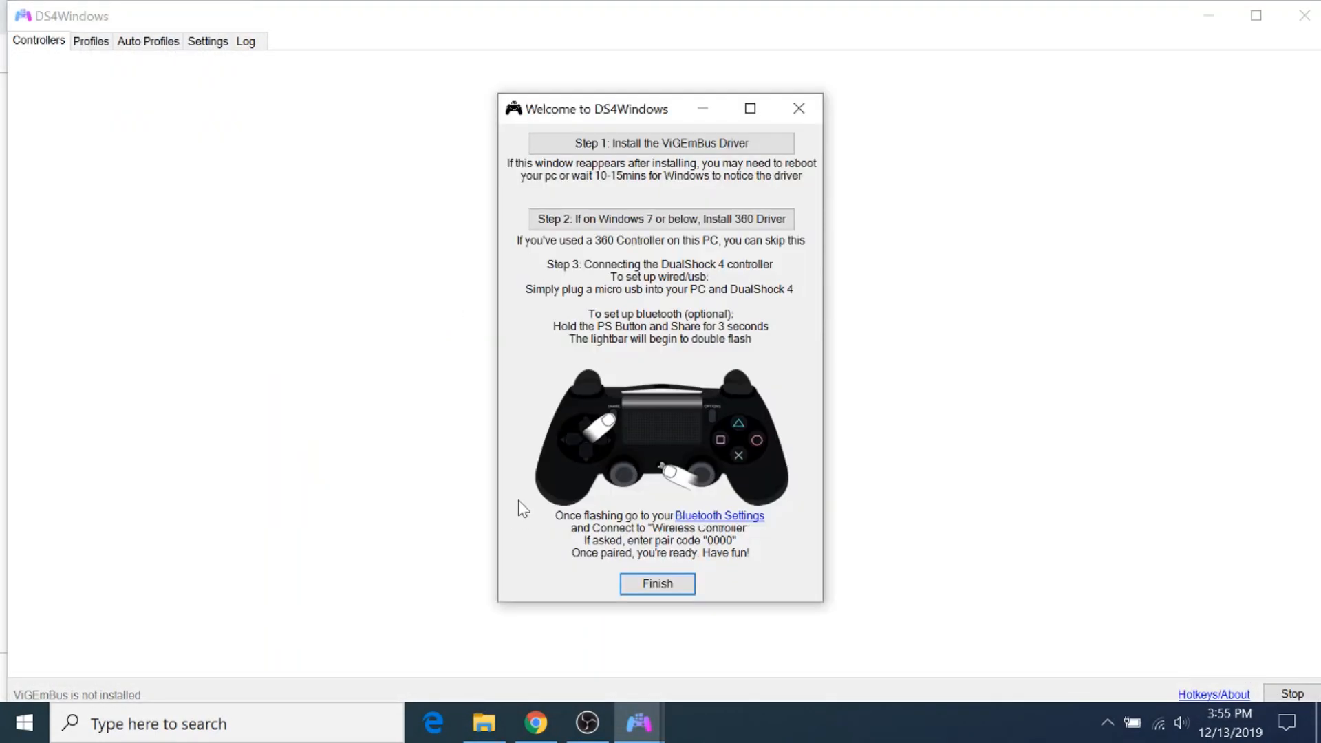
pyautogui.moveTo(630, 423)
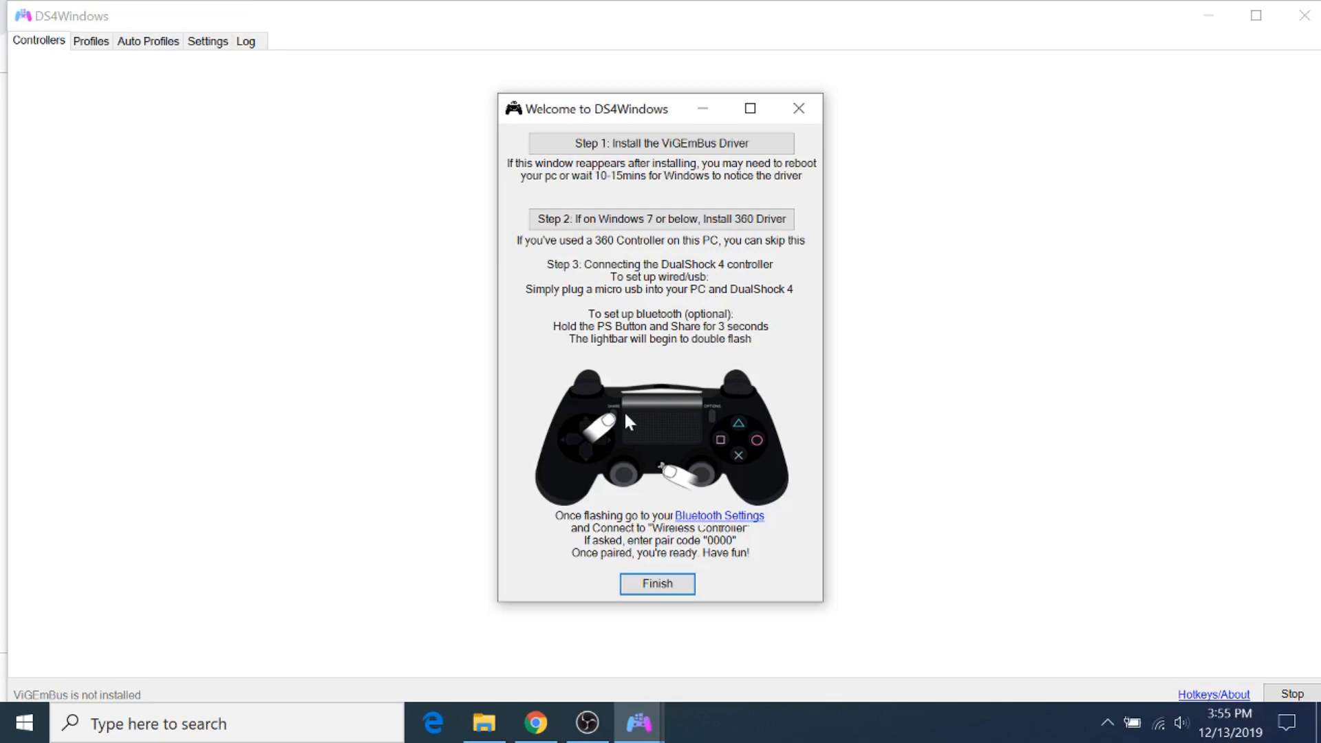
pyautogui.moveTo(643, 289)
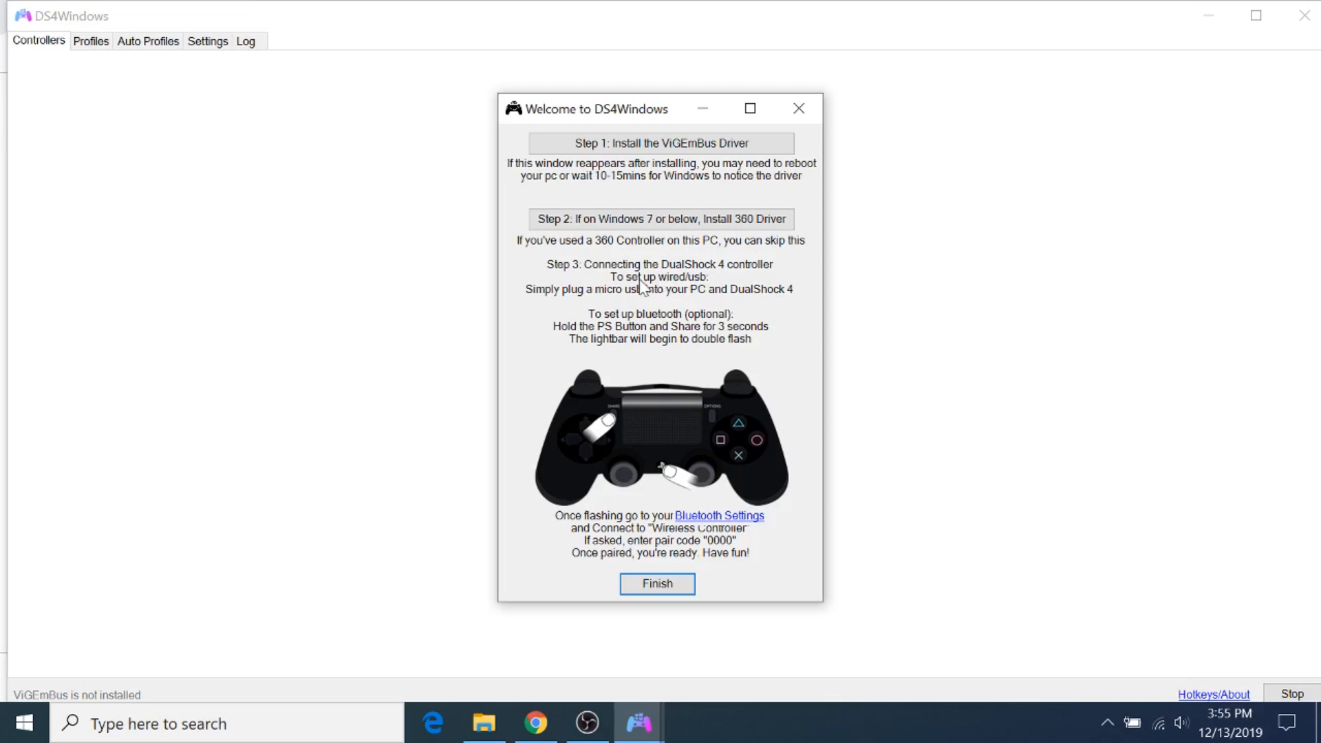
pyautogui.click(657, 585)
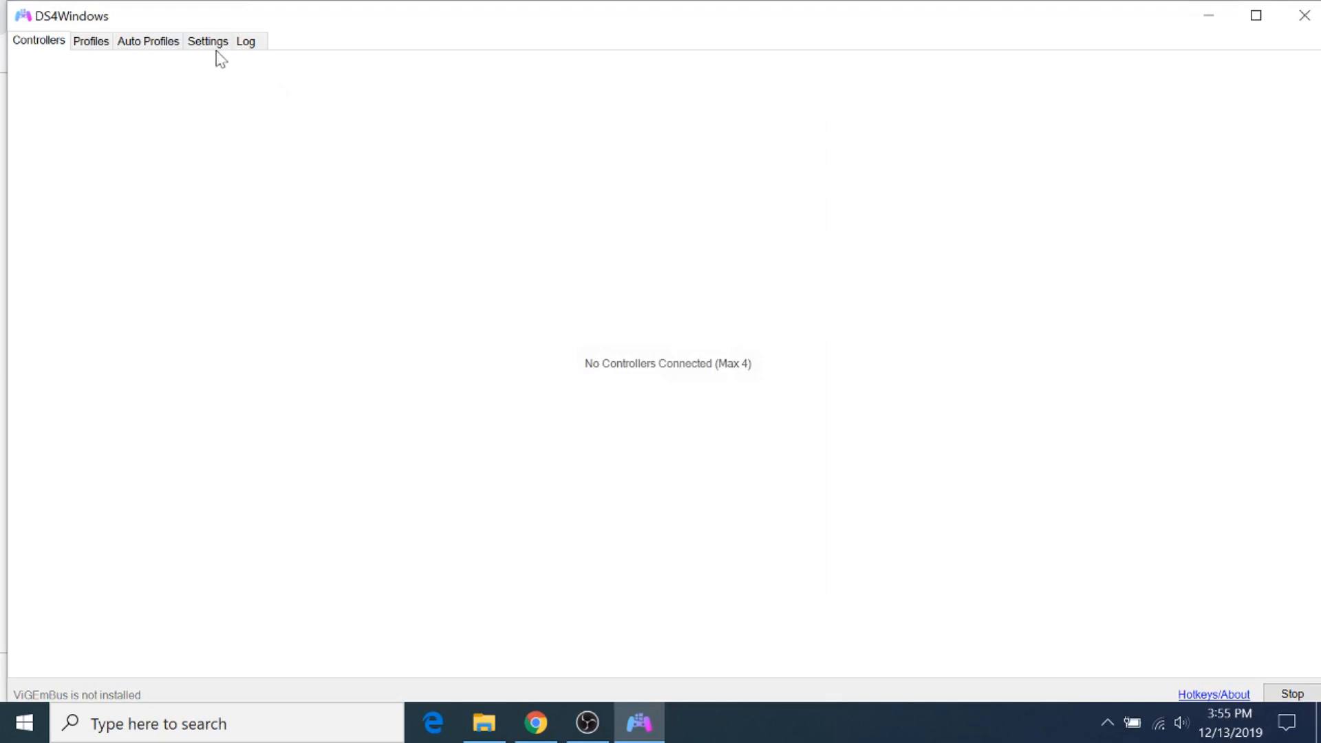
pyautogui.click(207, 41)
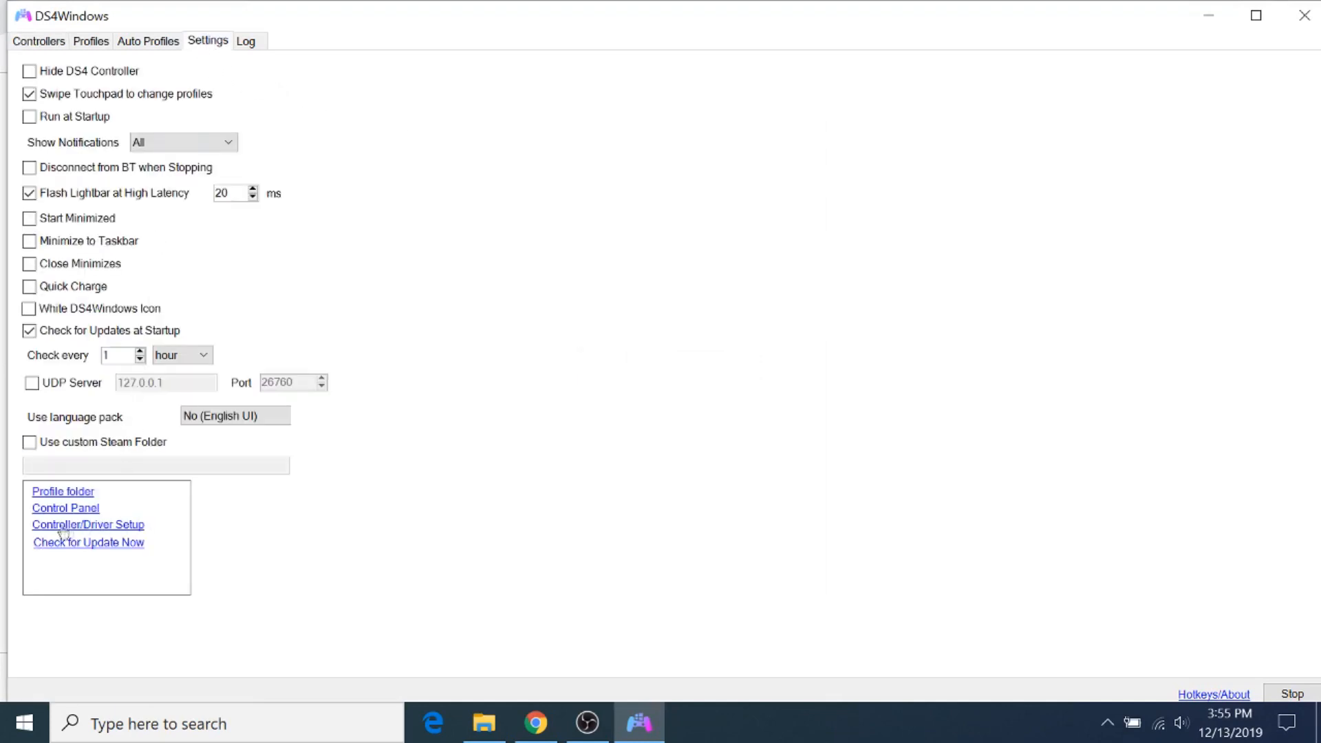
pyautogui.click(87, 525)
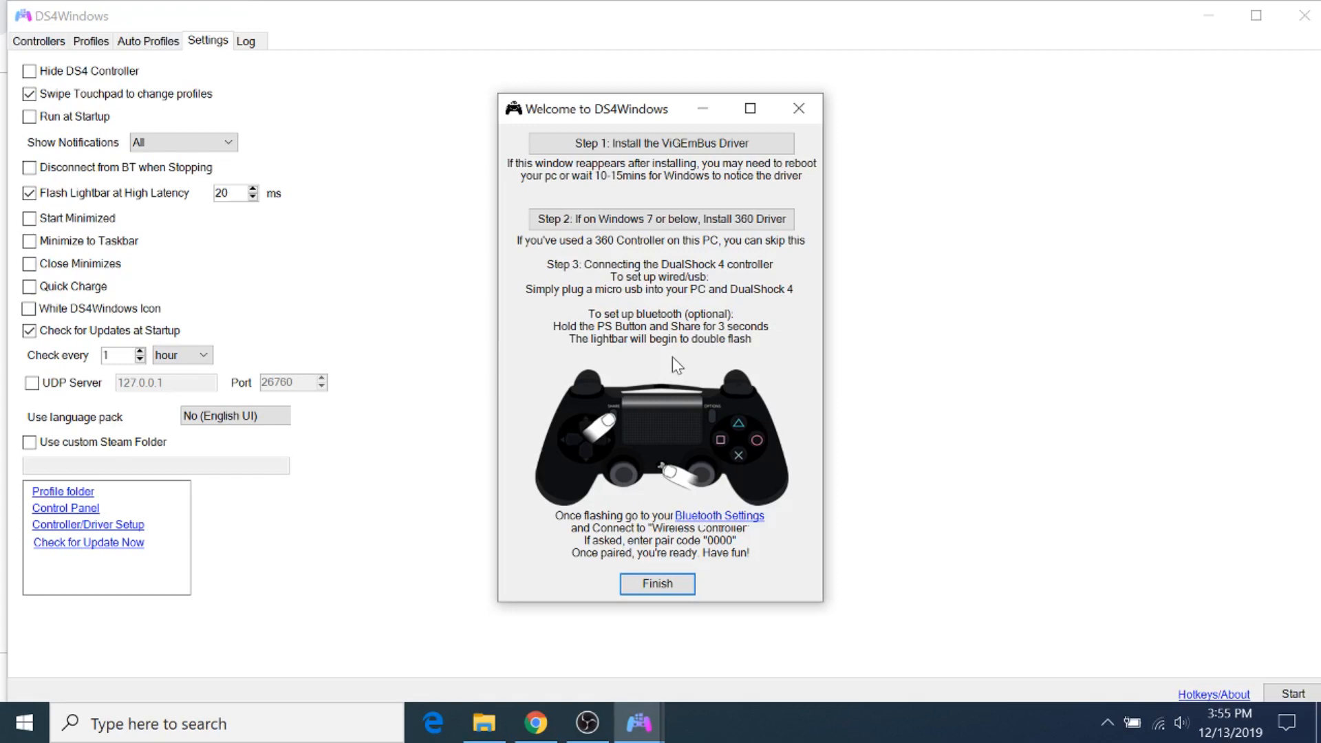
pyautogui.moveTo(655, 181)
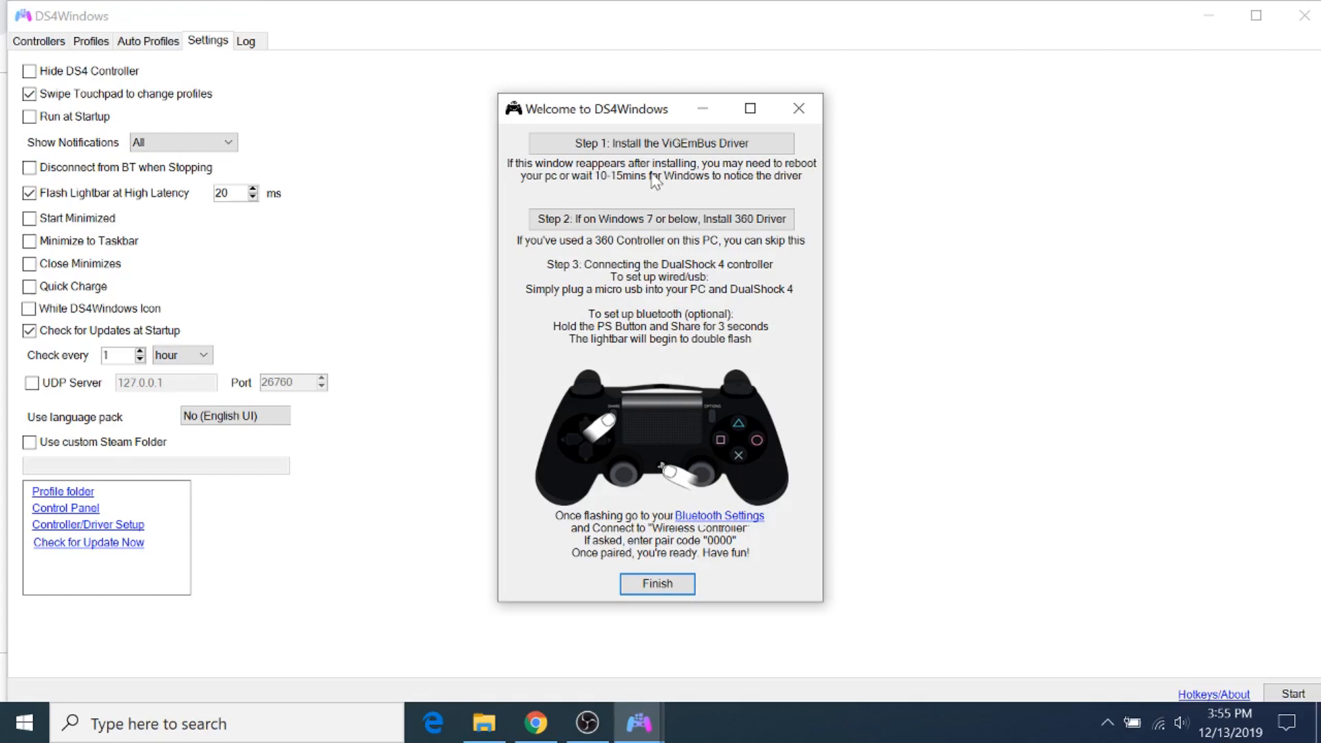
pyautogui.moveTo(660, 143)
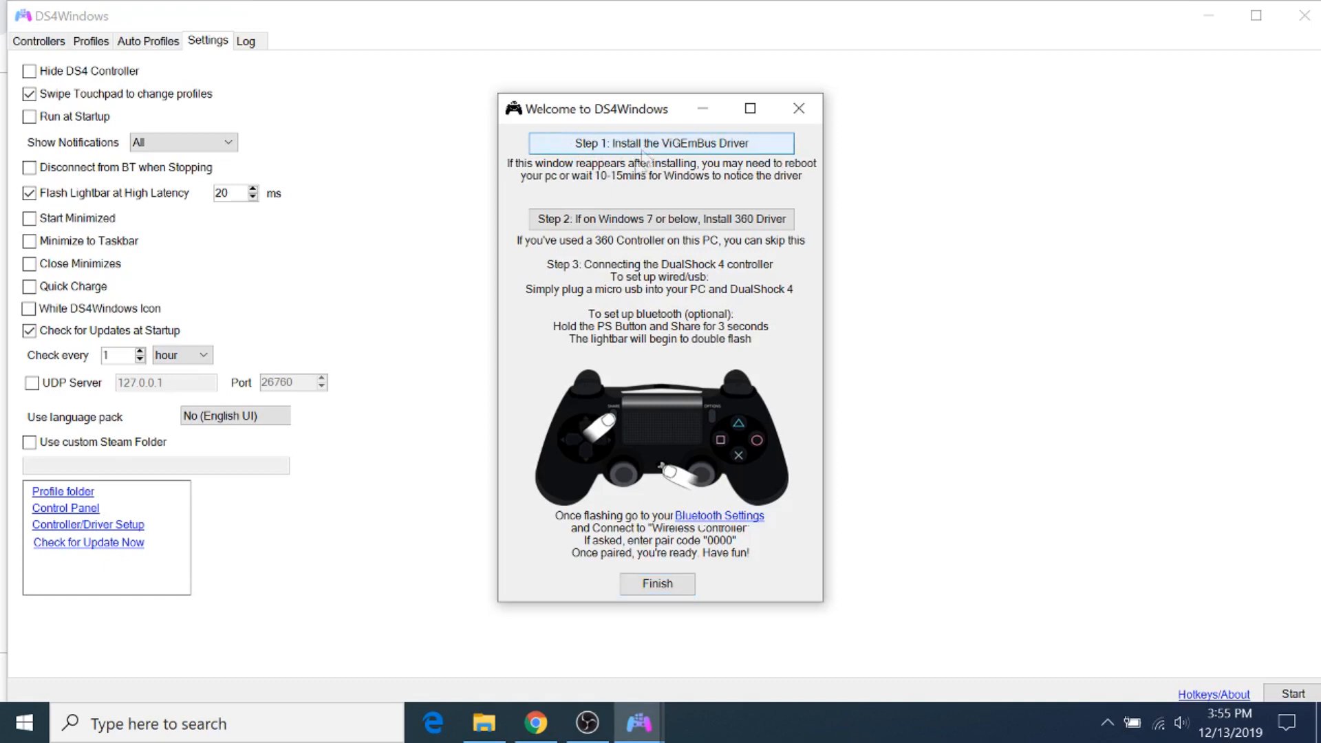
# Install the ViGEmBus driver through its wizard and close the welcome guide
pyautogui.click(660, 143)
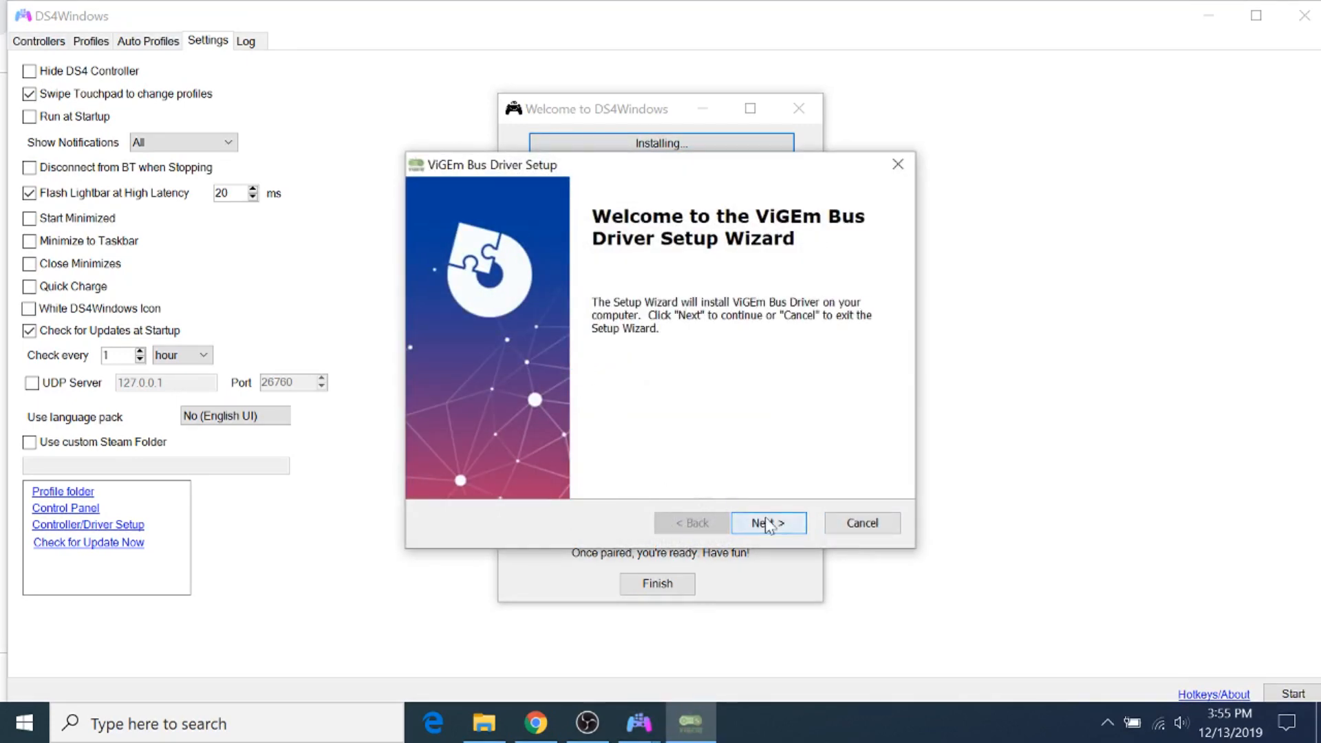
pyautogui.click(768, 522)
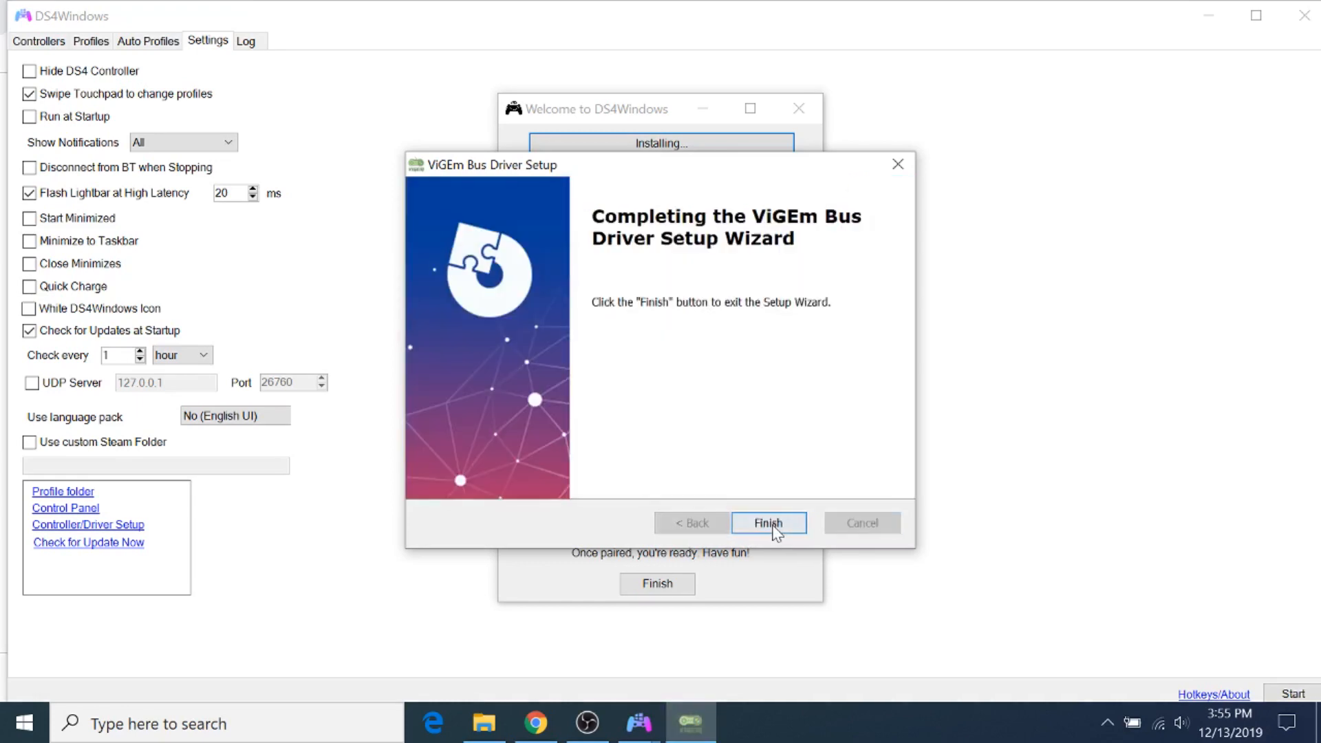
pyautogui.click(768, 523)
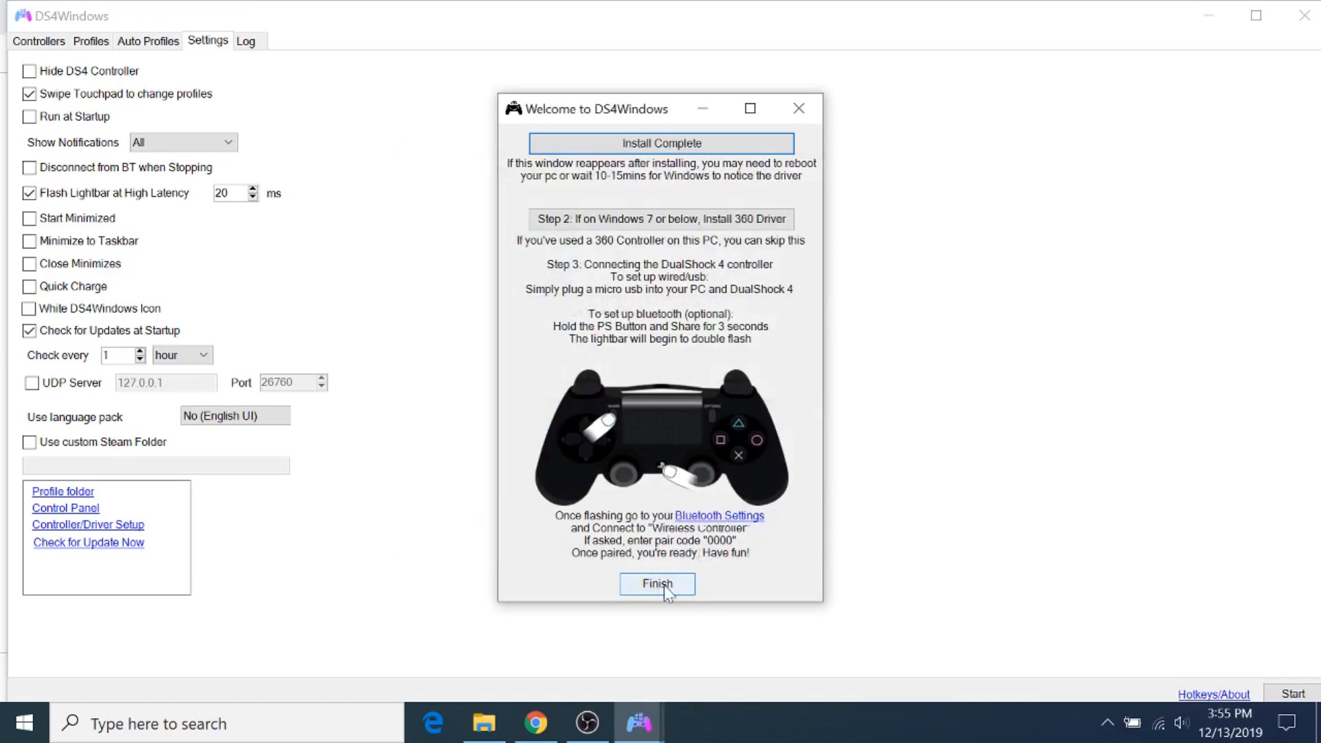
pyautogui.click(657, 584)
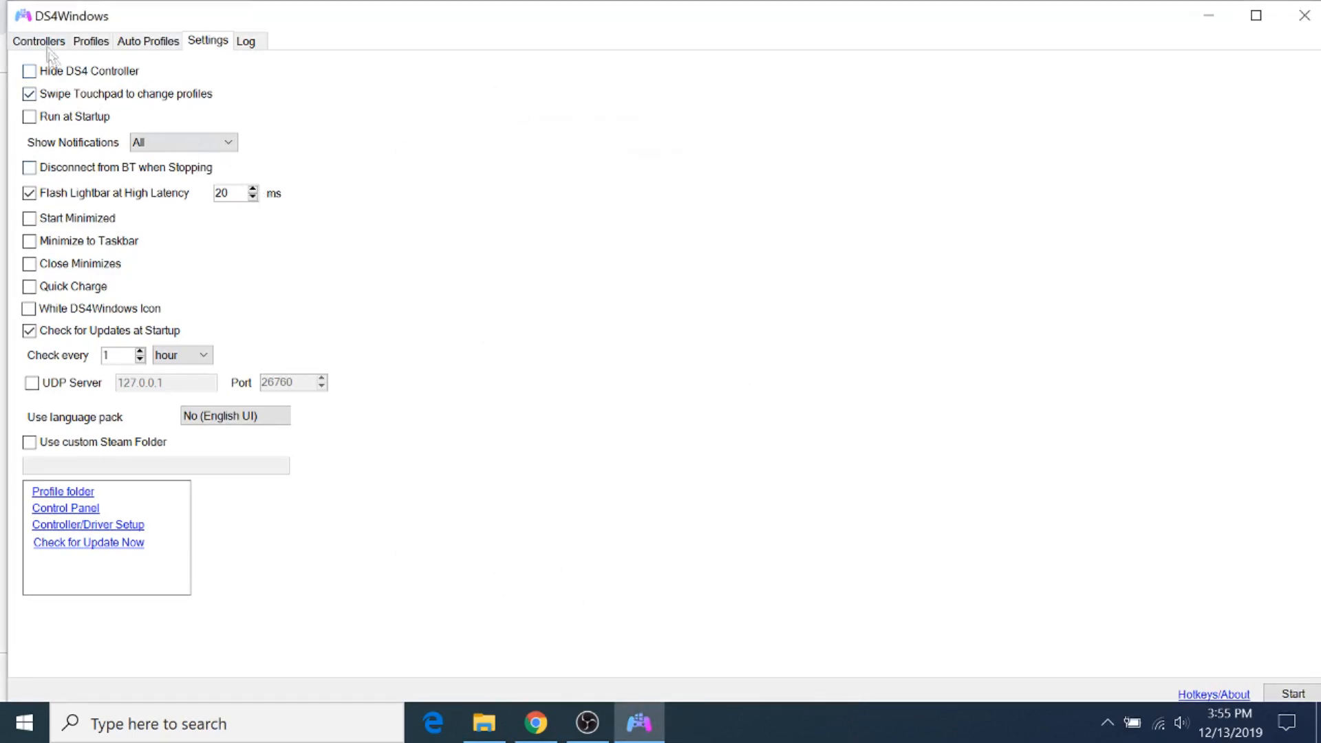
# View the Controllers tab and check the status bar message
pyautogui.click(38, 41)
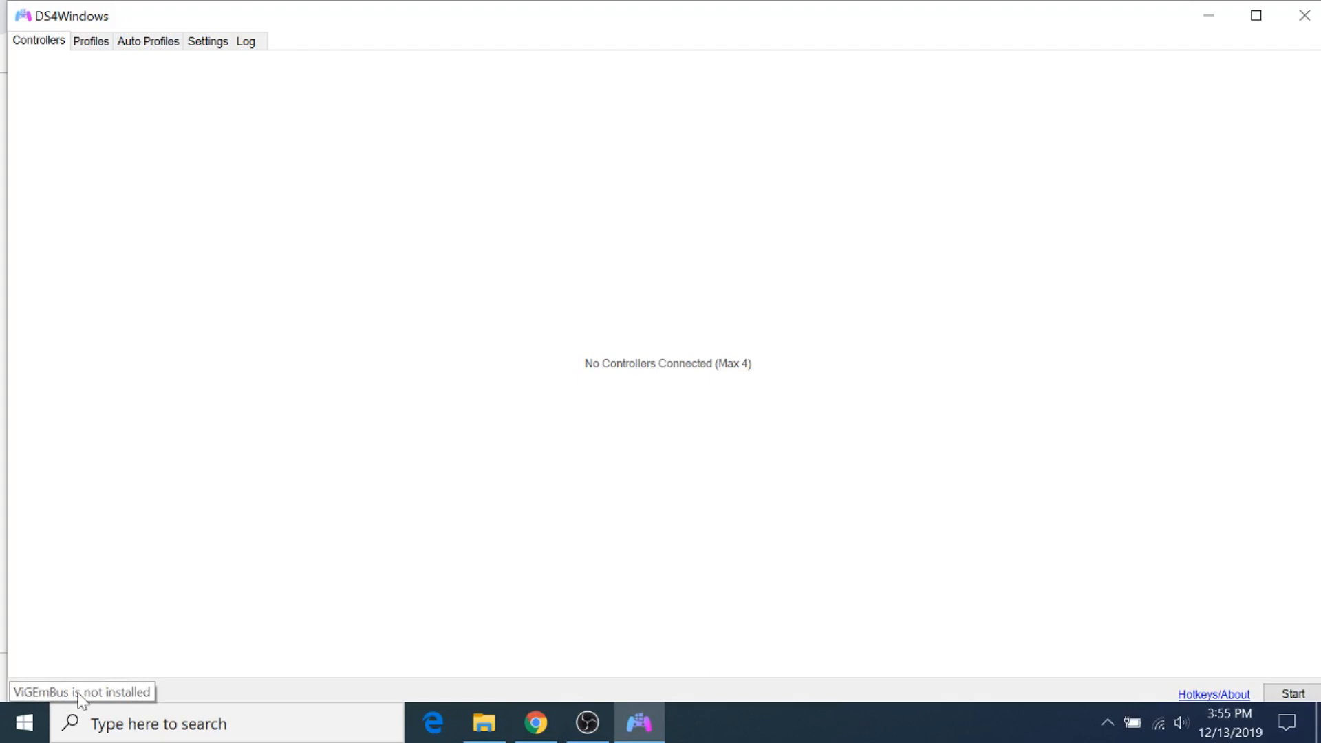
pyautogui.moveTo(166, 608)
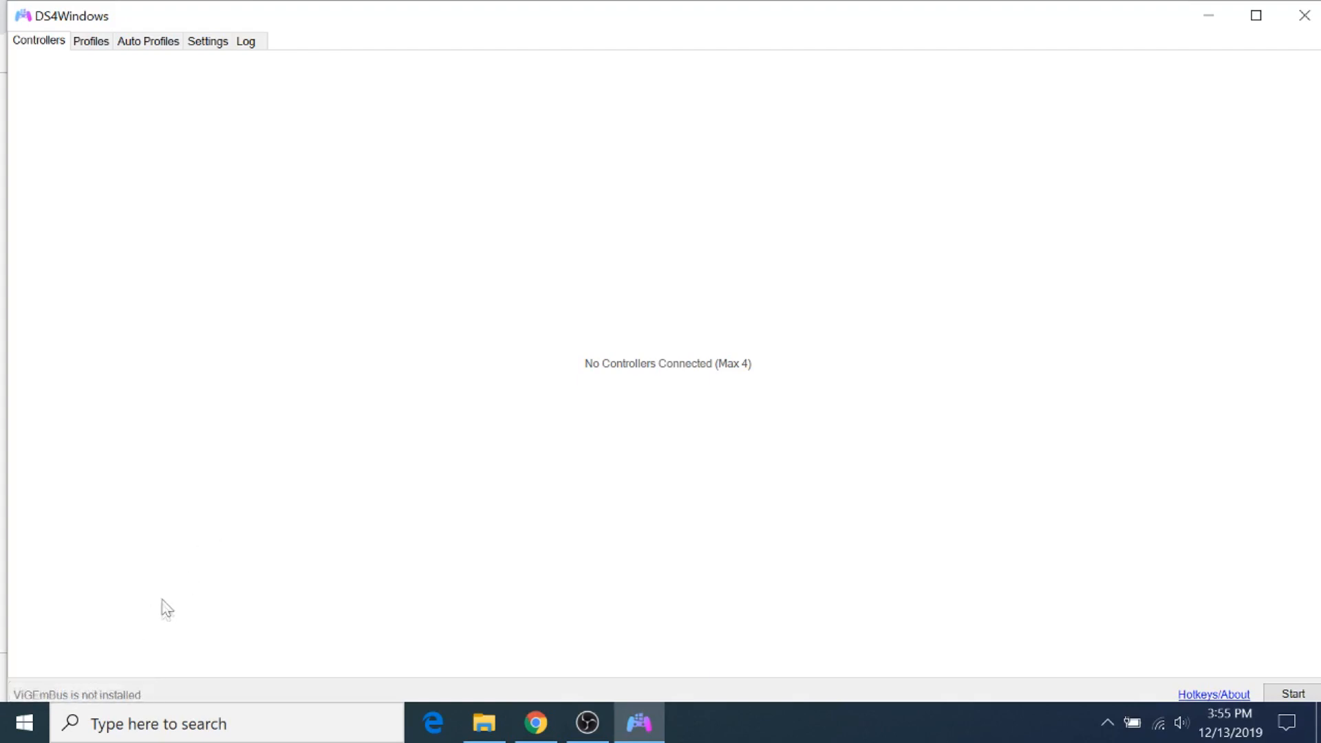
pyautogui.moveTo(215, 488)
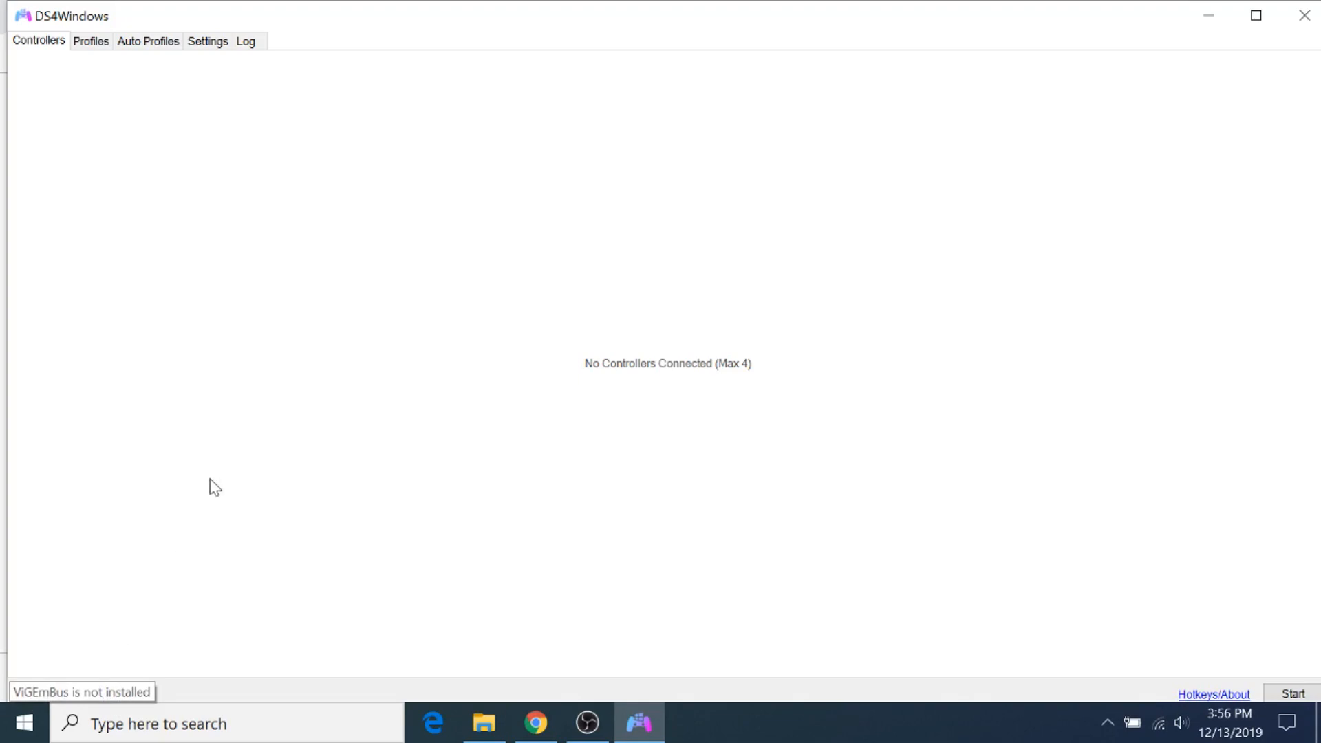
pyautogui.click(1292, 694)
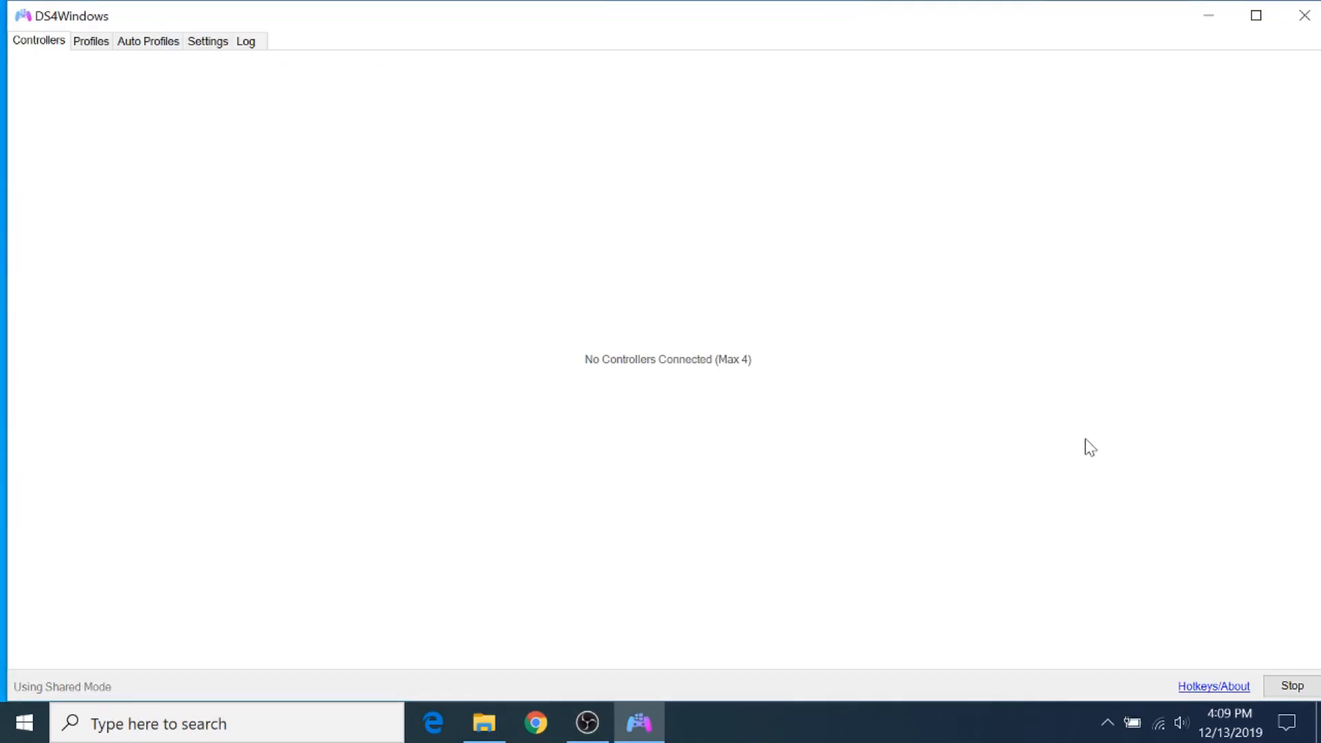
pyautogui.moveTo(35, 692)
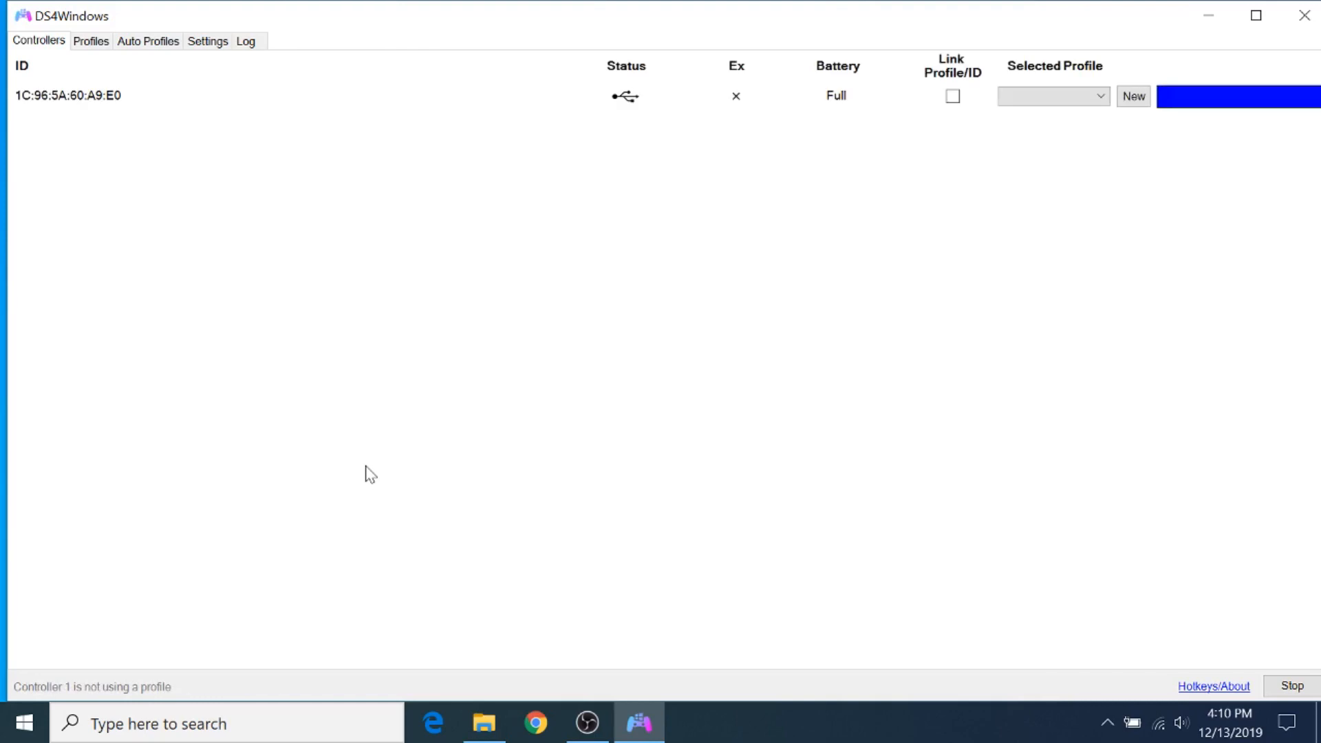
pyautogui.moveTo(373, 433)
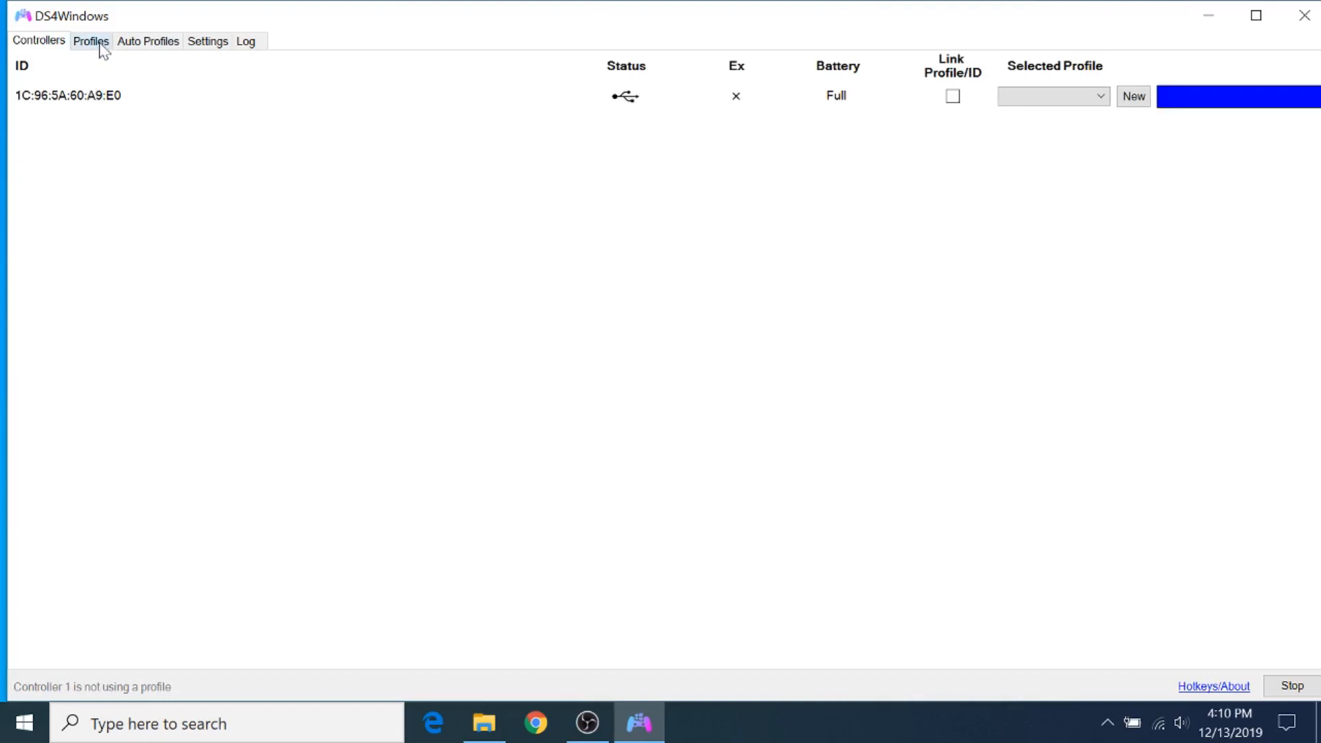
# Create a new profile named 'testing' and inspect its Options to Start mapping
pyautogui.click(90, 41)
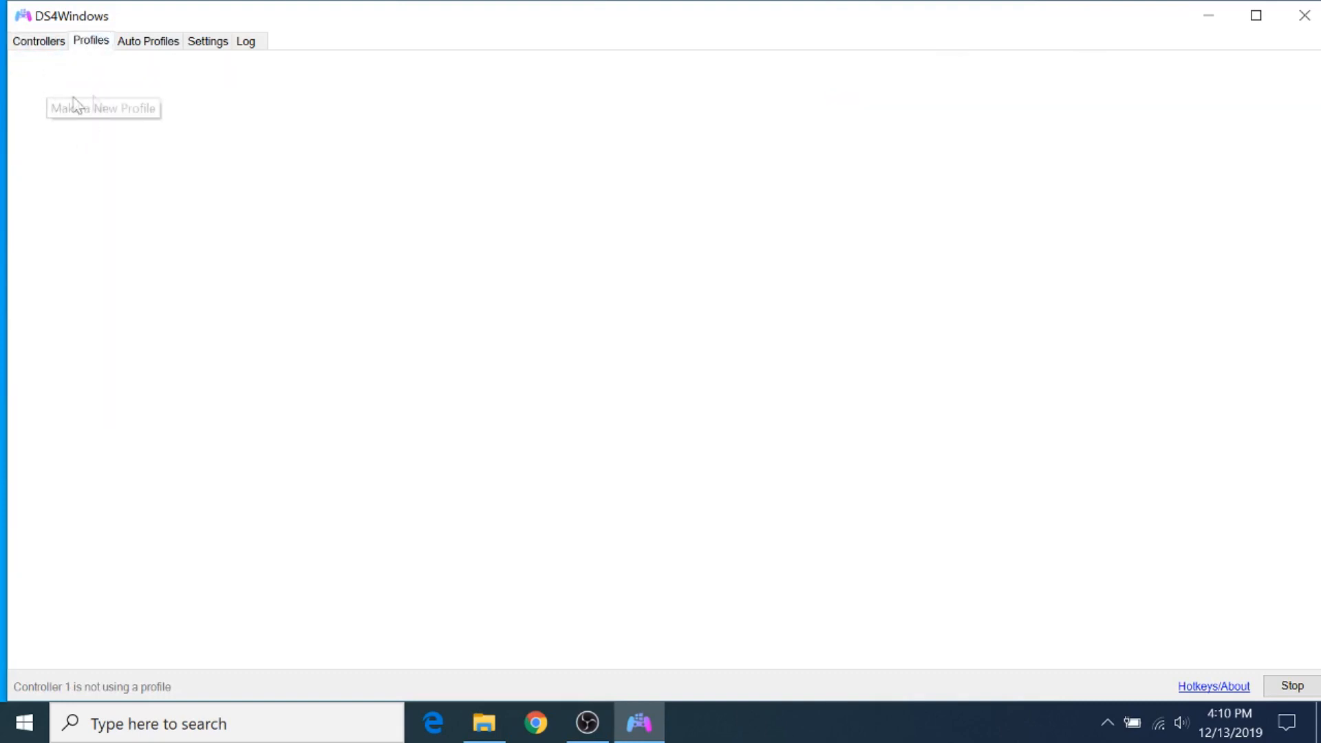
pyautogui.click(102, 108)
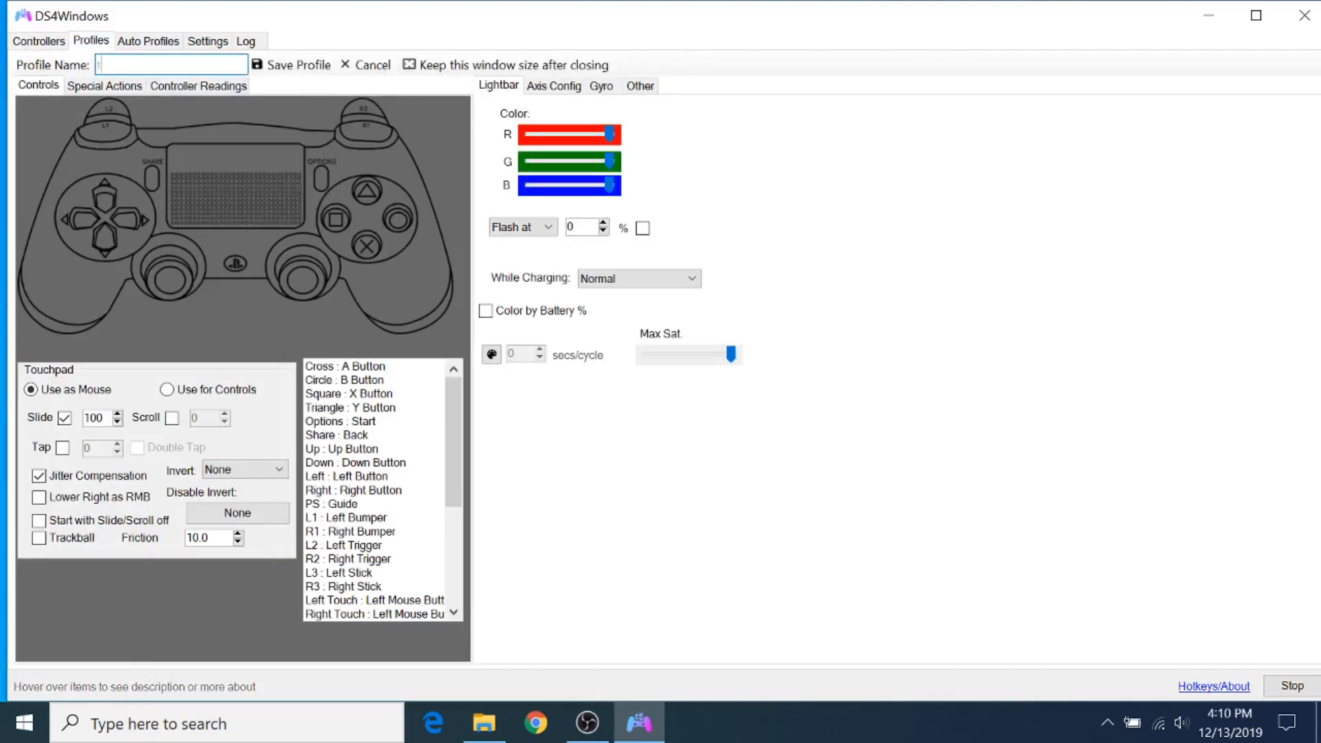
pyautogui.write('testing')
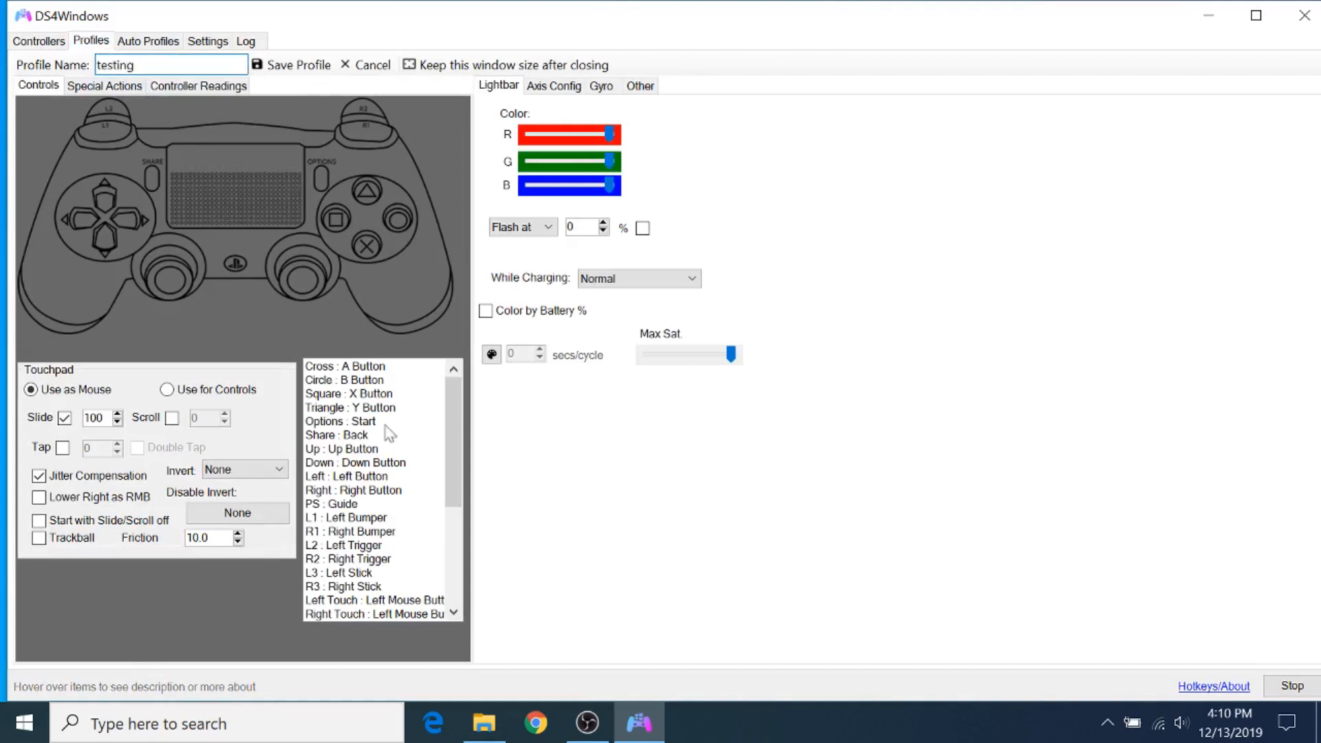
pyautogui.click(340, 421)
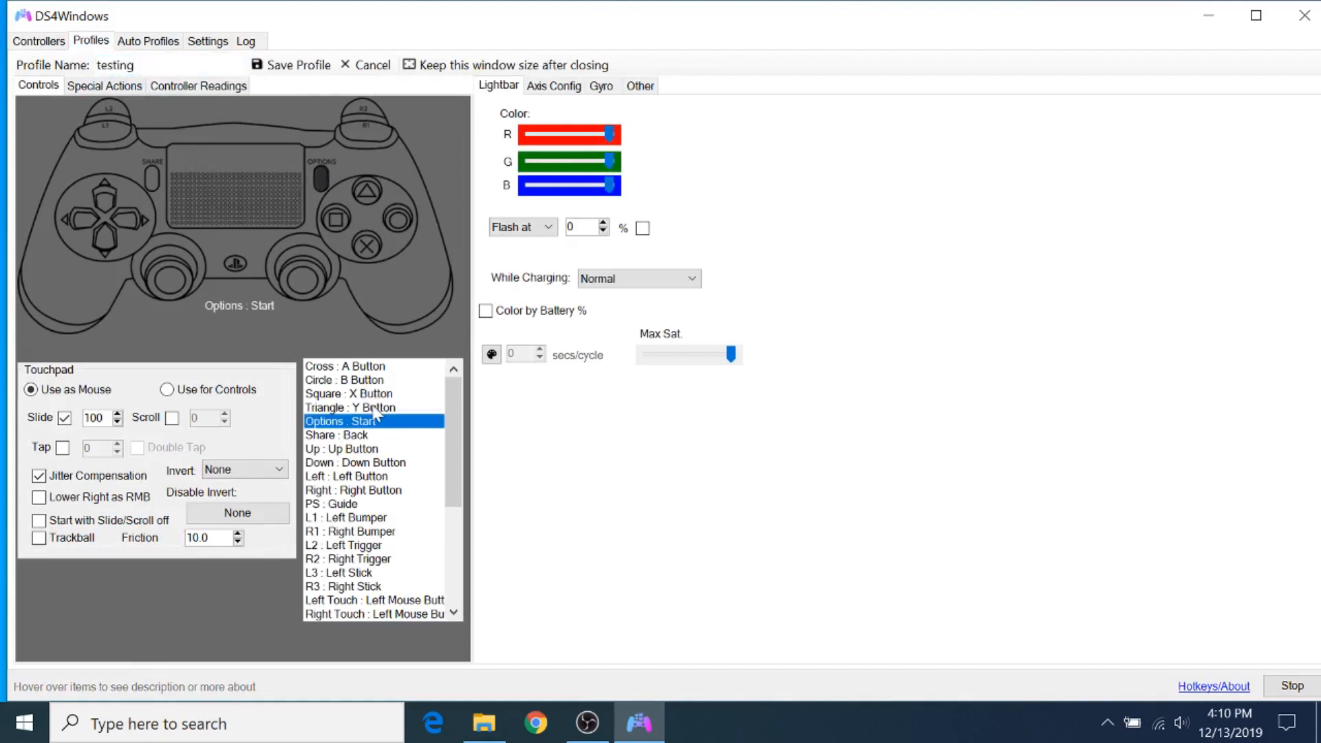
pyautogui.moveTo(366, 409)
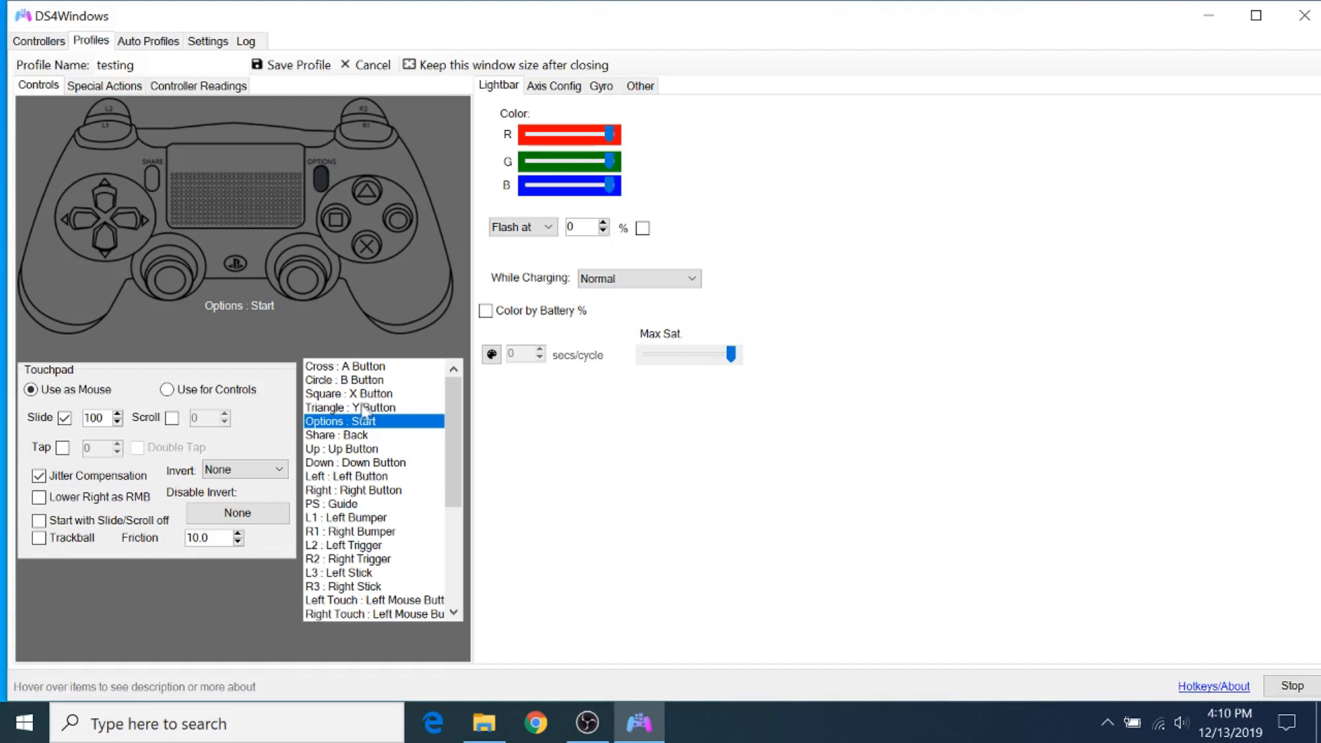
pyautogui.moveTo(358, 398)
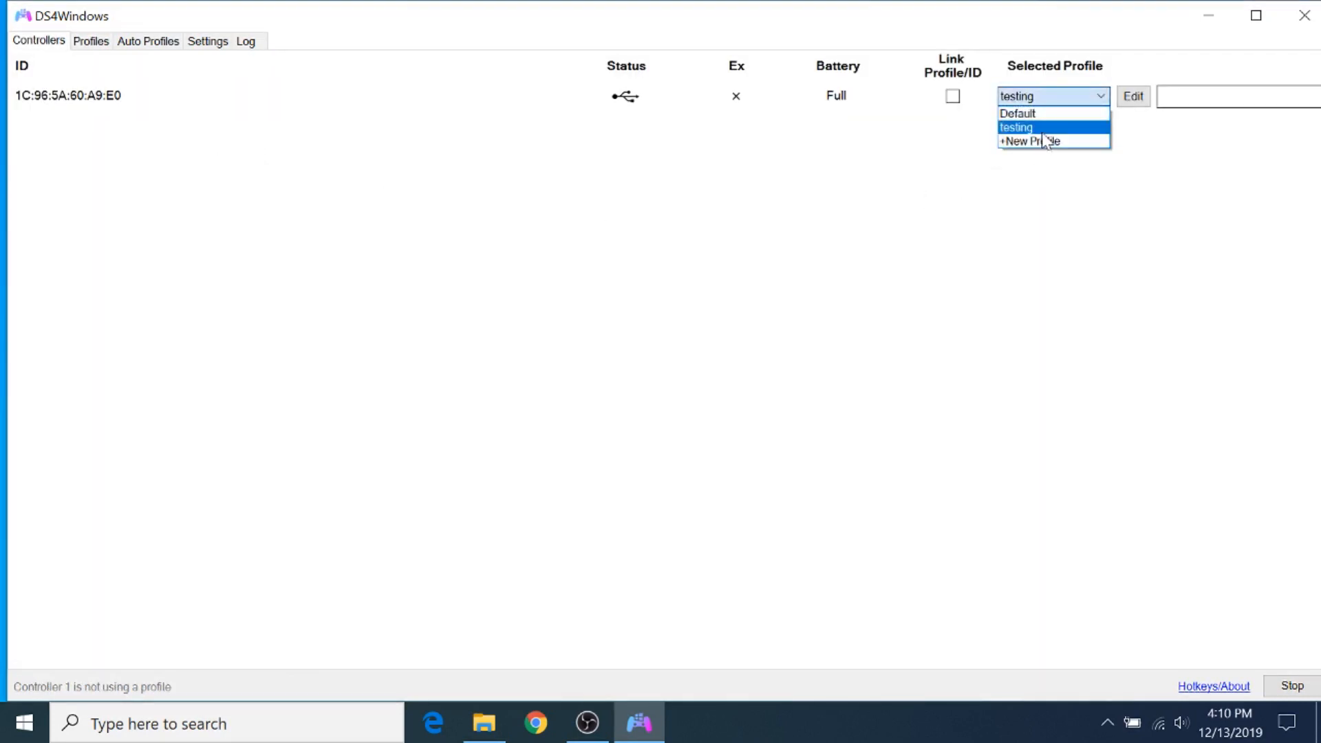
# Select the 'testing' profile for the connected controller
pyautogui.click(1017, 127)
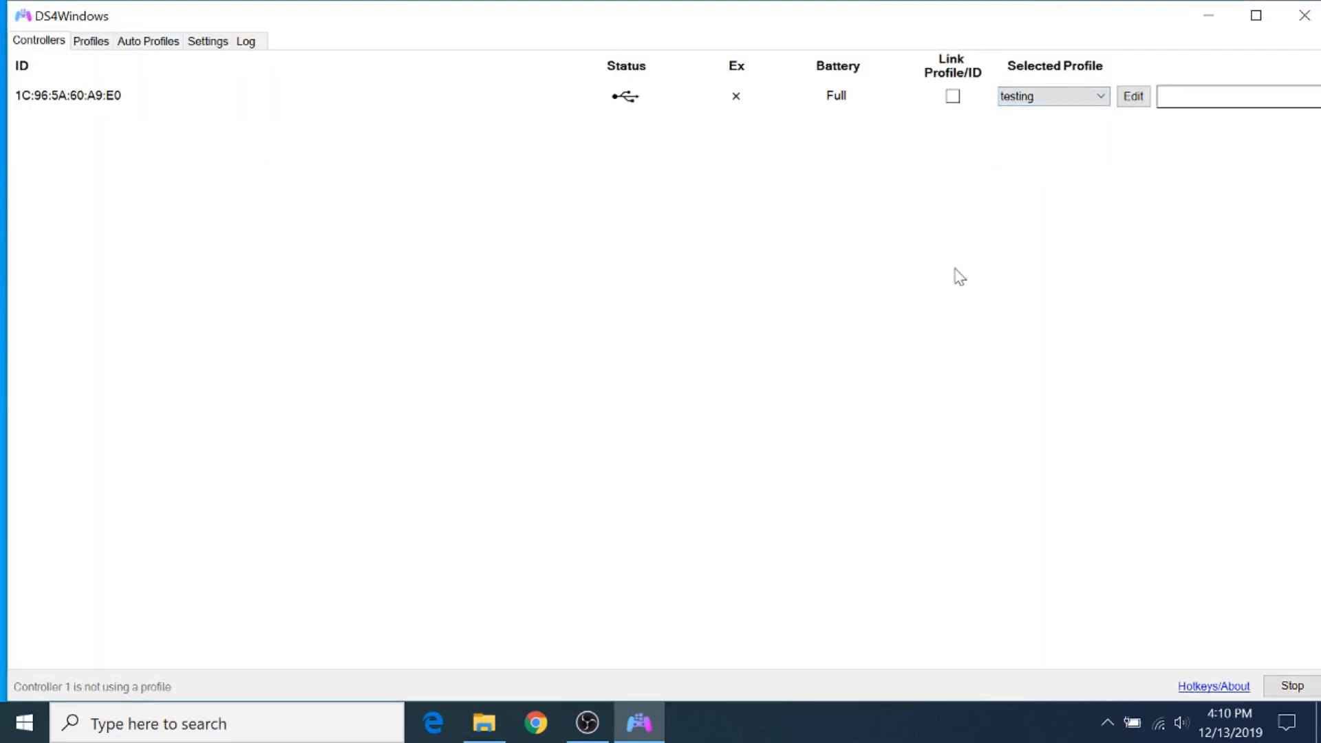